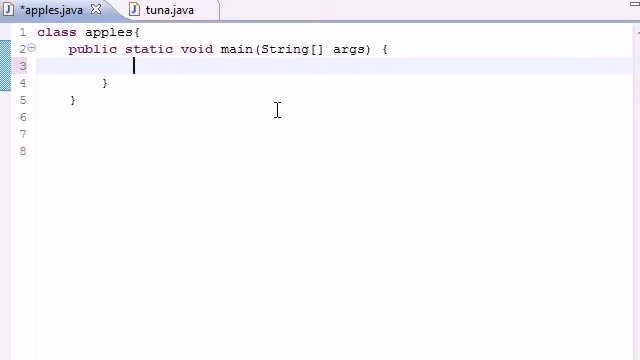
# - Write an empty System.out.println(); on line 3 of the main method
pyautogui.write('pow()')
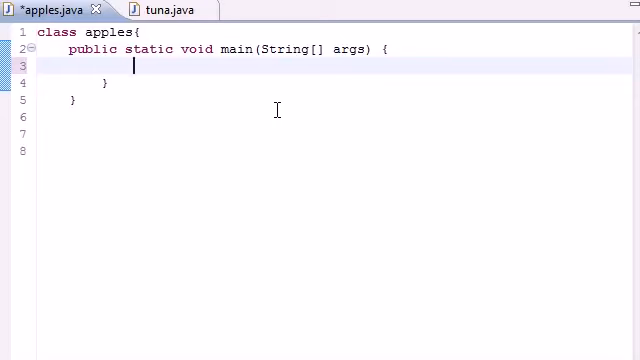
pyautogui.write('Sy')
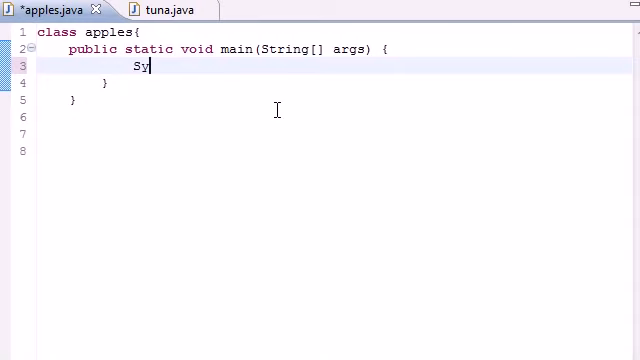
pyautogui.write('stem')
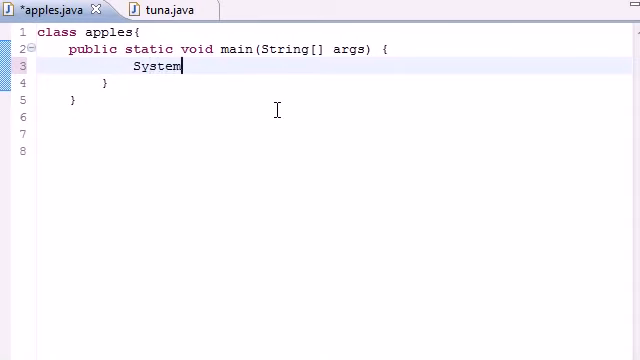
pyautogui.write('.out.')
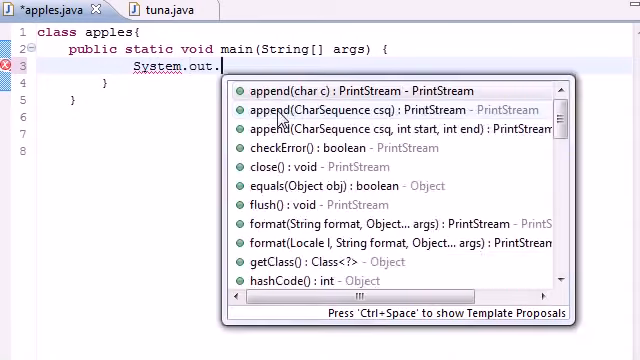
pyautogui.write('println')
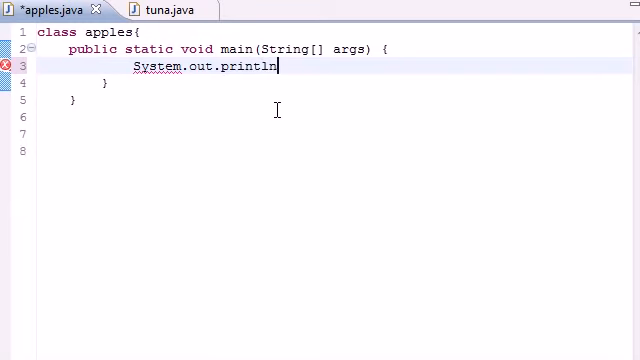
pyautogui.write('();')
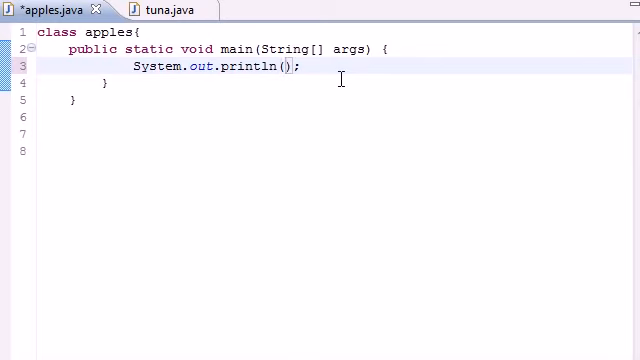
# - Print Math.abs(-26.7) inside the println and save the file
pyautogui.write('Math.')
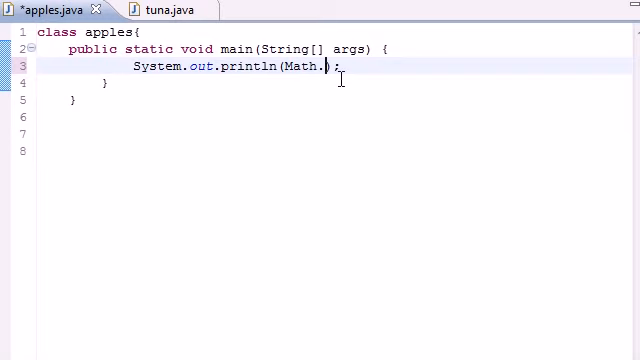
pyautogui.write('.')
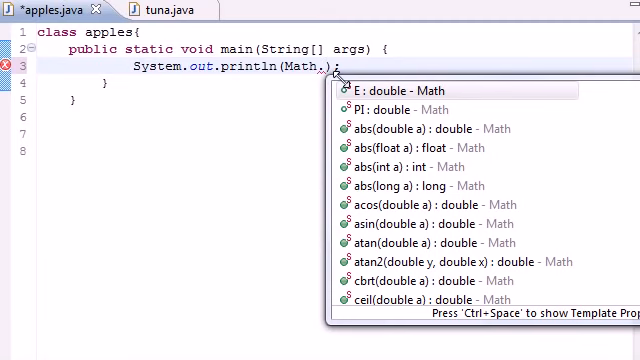
pyautogui.write('abs(a')
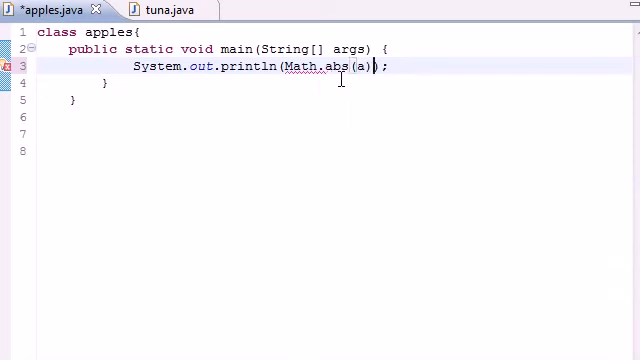
pyautogui.press('BackSpace')
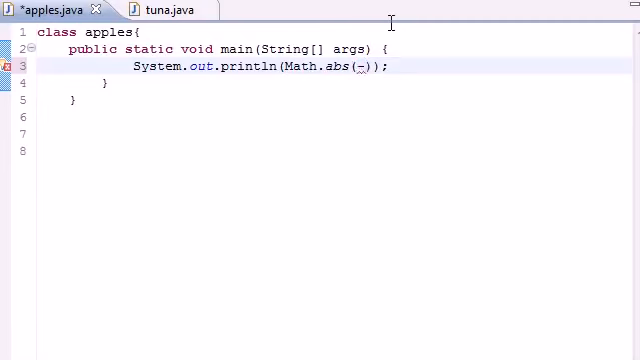
pyautogui.write('-26.7')
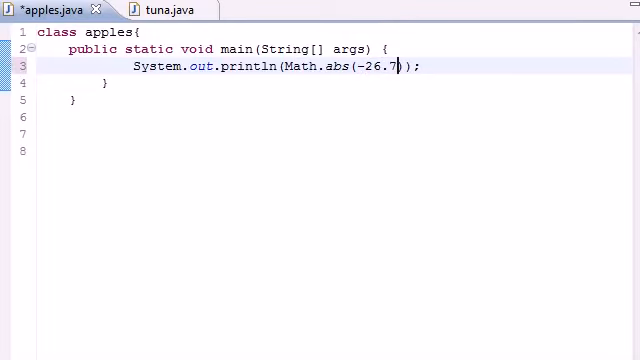
pyautogui.press('ctrl+s')
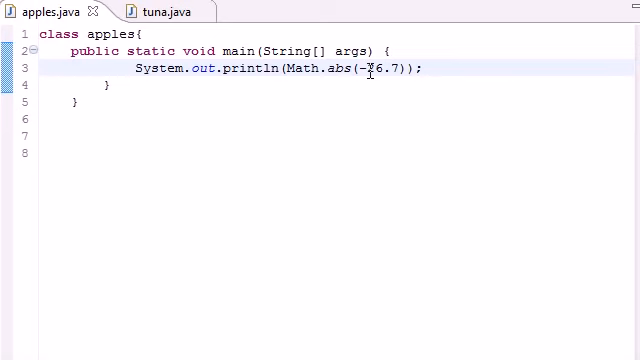
# - Delete the abs(-26.7) call, leaving just Math. as the argument
pyautogui.write('2')
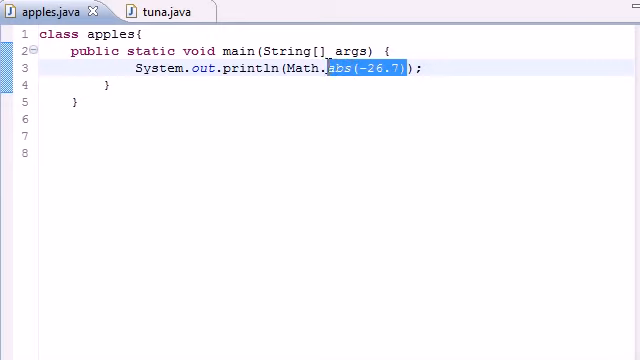
pyautogui.press('Delete')
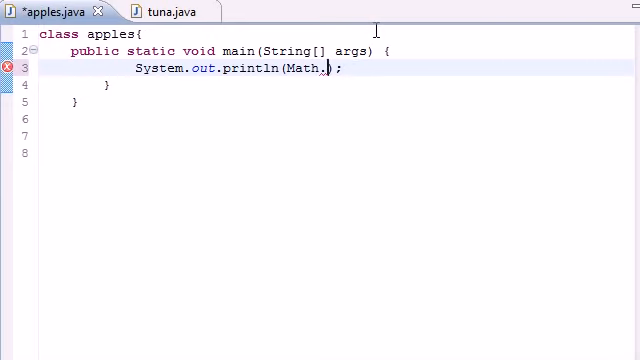
# - Complete the call as Math.ceil(7.4) and select ceil for replacement
pyautogui.write('ceil()')
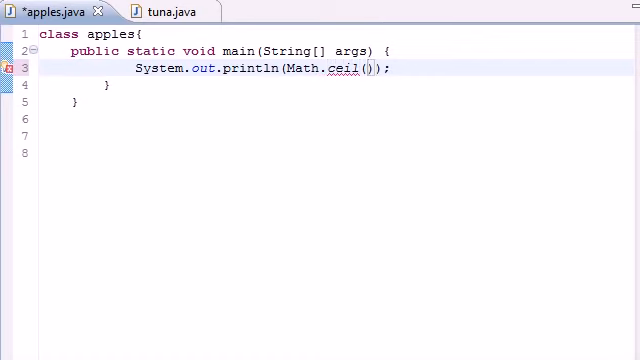
pyautogui.write('7')
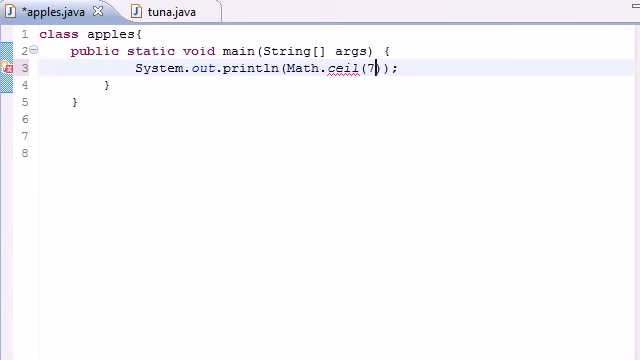
pyautogui.write('.4')
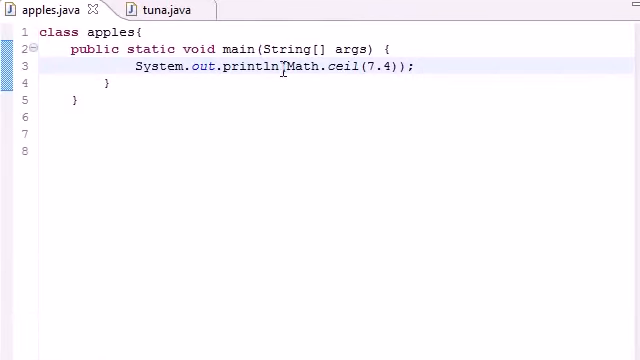
pyautogui.doubleClick(340, 68)
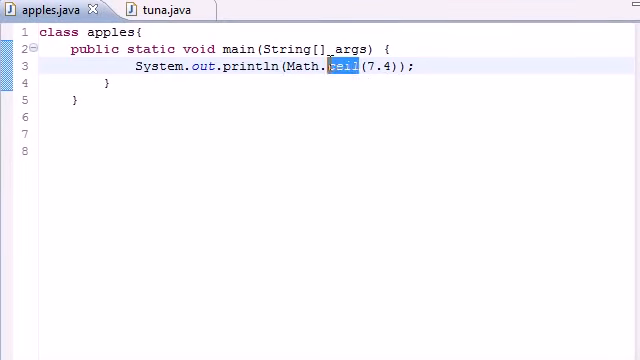
# - Change the call to Math.floor(7.8), save, then replace it with an empty Math.max()
pyautogui.write('floor')
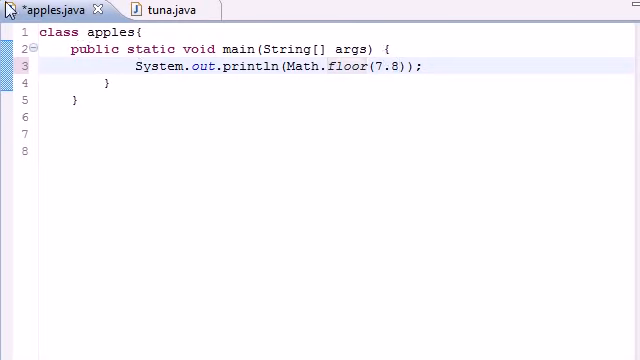
pyautogui.press('ctrl+s')
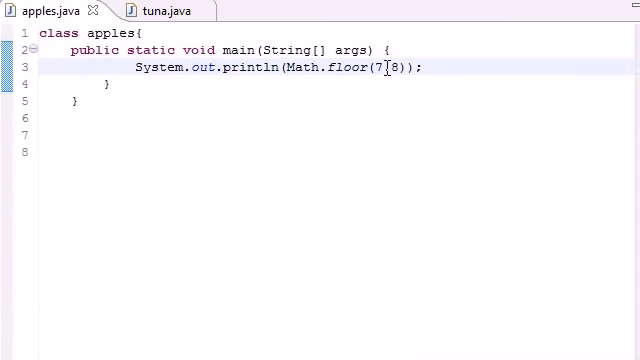
pyautogui.doubleClick(384, 68)
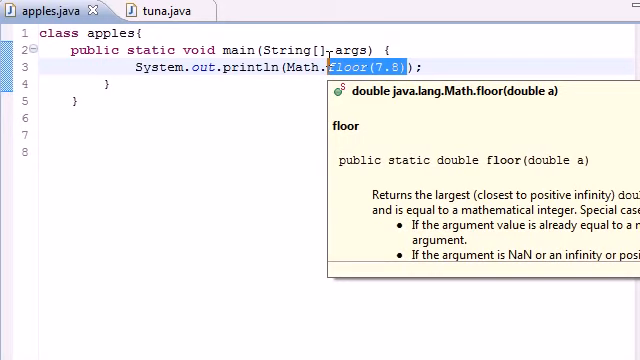
pyautogui.write('max()')
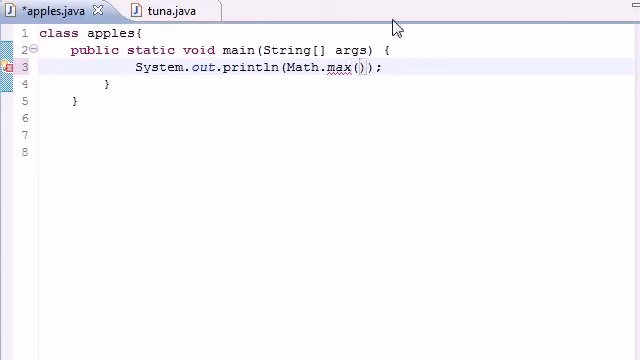
# - Give the call arguments 8.6 and 5.2, save, then rename max to min
pyautogui.write('8.6')
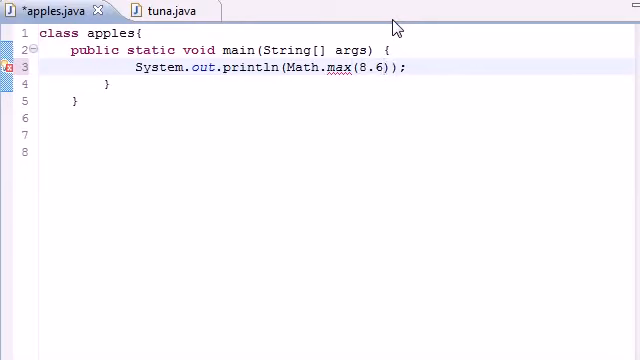
pyautogui.write(',')
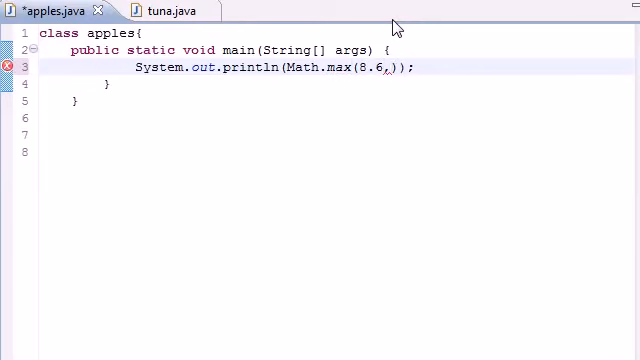
pyautogui.write(',5.2')
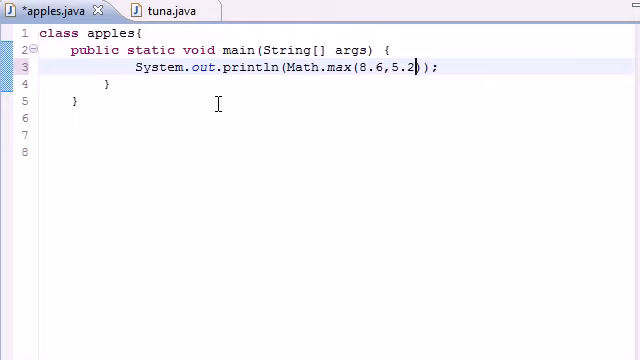
pyautogui.press('ctrl+s')
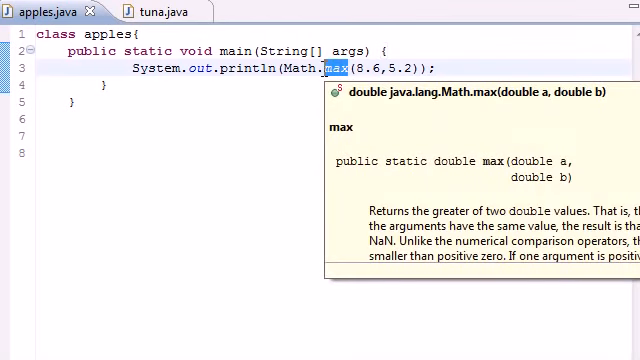
pyautogui.write('min')
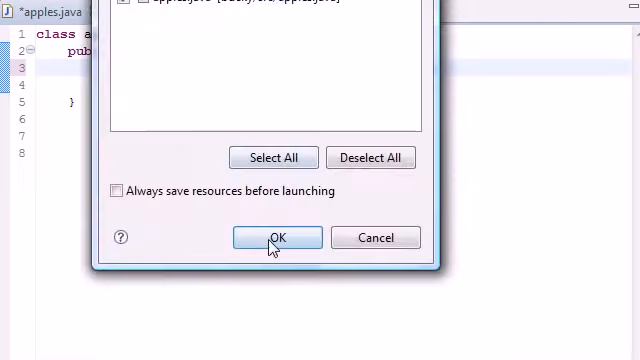
# - Save and launch the program, printing 5.2, then return to the editor
pyautogui.click(276, 236)
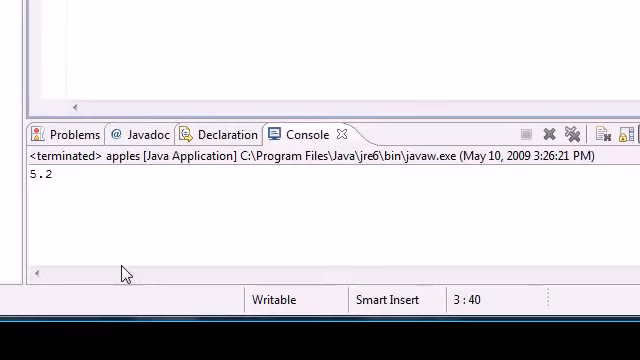
pyautogui.doubleClick(48, 176)
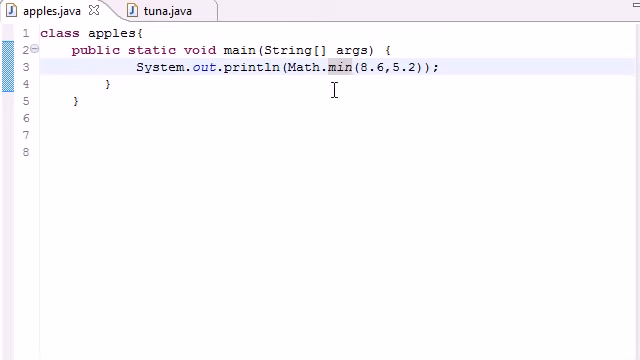
# - Replace min with pow, set the arguments to 5 and 3, and save
pyautogui.doubleClick(336, 68)
pyautogui.write('pow')
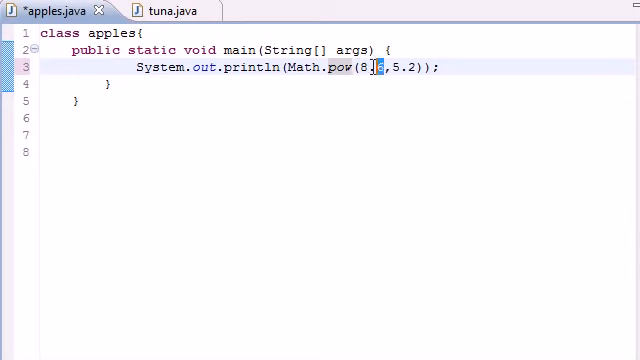
pyautogui.write('5')
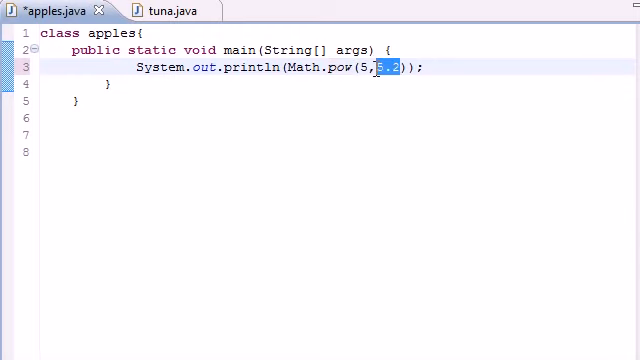
pyautogui.write('8')
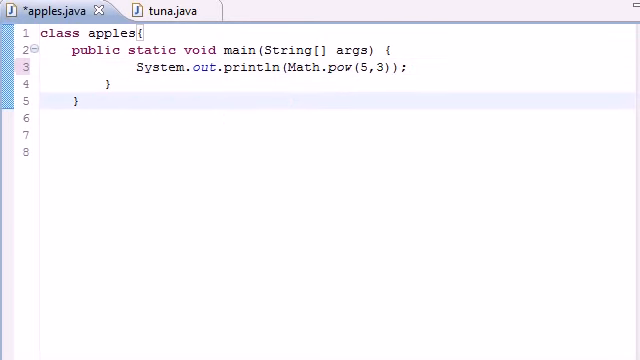
pyautogui.press('ctrl+s')
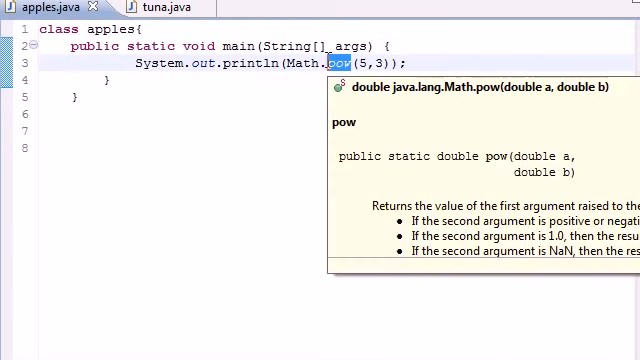
# - Change the call to Math.sqrt(9), then save and launch the program
pyautogui.write('sqrt')
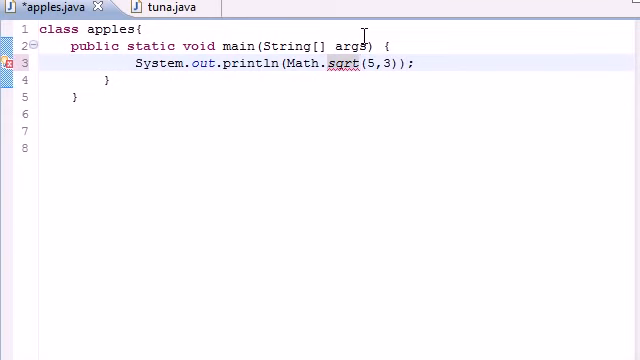
pyautogui.moveTo(366, 64); pyautogui.dragTo(392, 64)
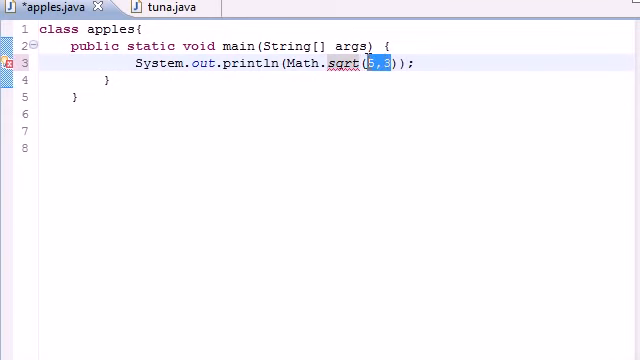
pyautogui.write('9')
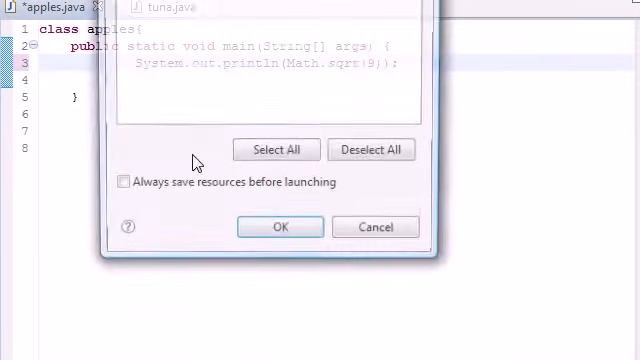
pyautogui.click(280, 226)
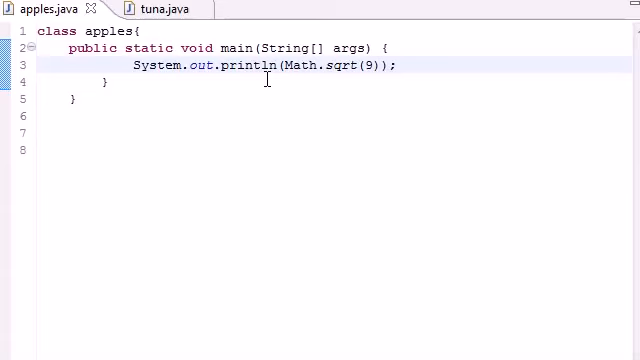
pyautogui.moveTo(312, 66)
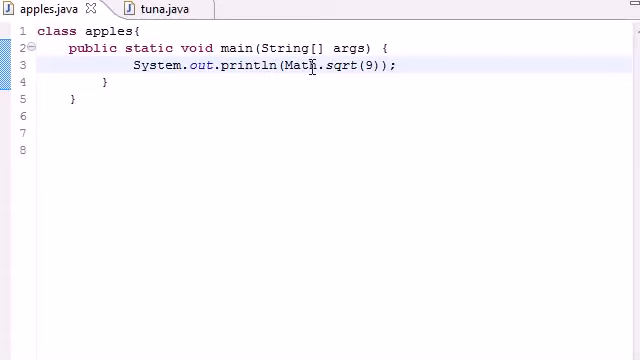
pyautogui.doubleClick(300, 64)
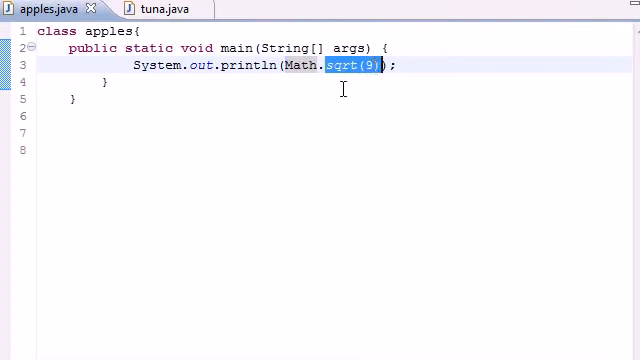
pyautogui.click(378, 66)
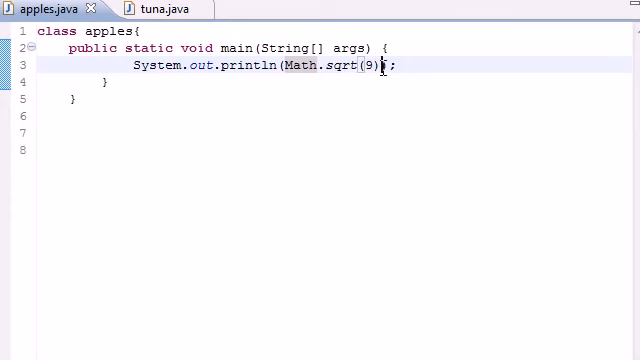
pyautogui.moveTo(288, 66); pyautogui.dragTo(378, 66)
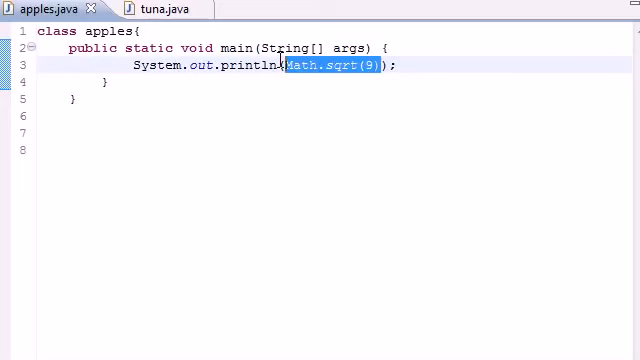
pyautogui.moveTo(136, 292)
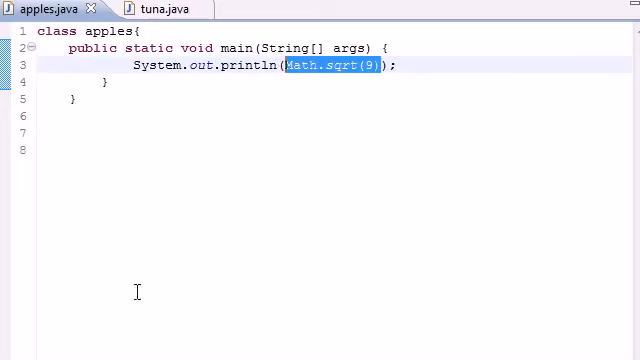